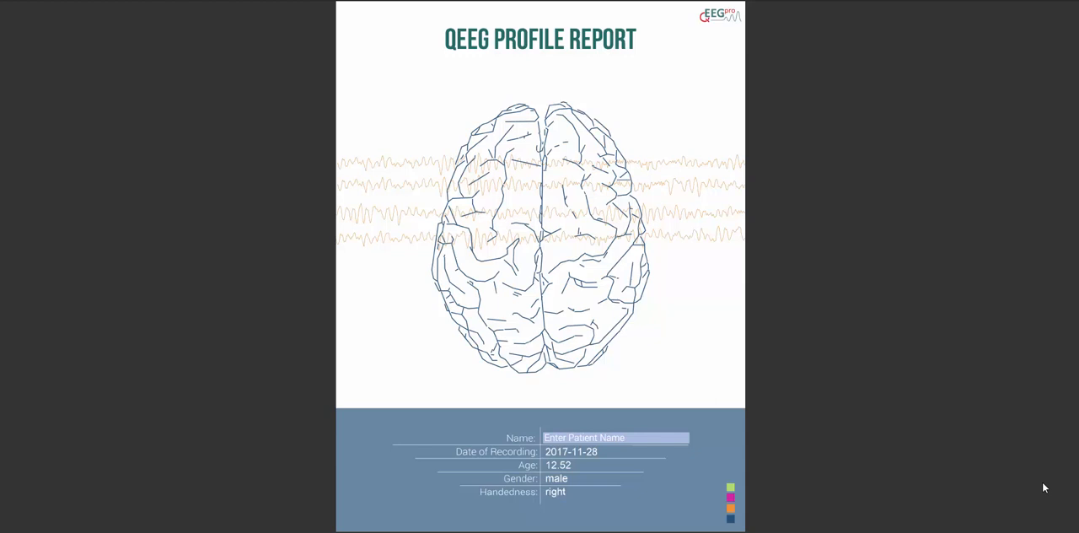
{"action": "scroll", "scroll_direction": "down", "scroll_amount": 3}
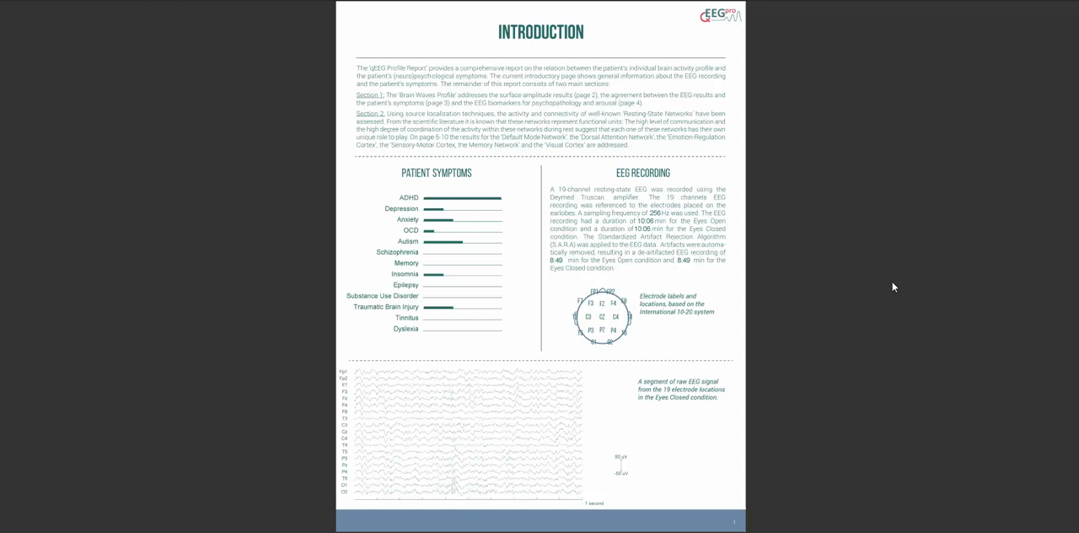
{"action": "scroll", "scroll_direction": "down", "scroll_amount": 3}
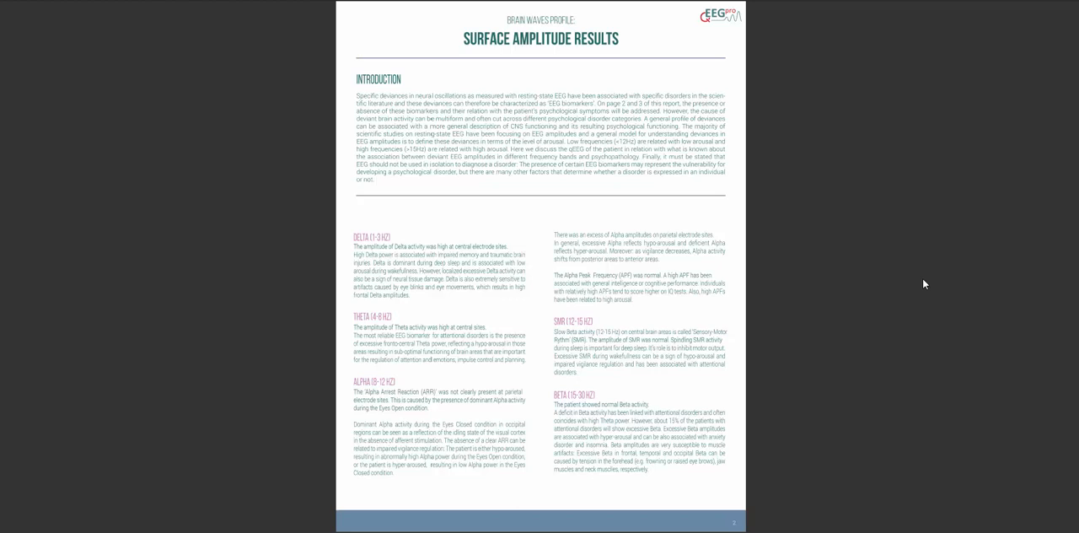
{"action": "mouse_move", "coordinate": [853, 218]}
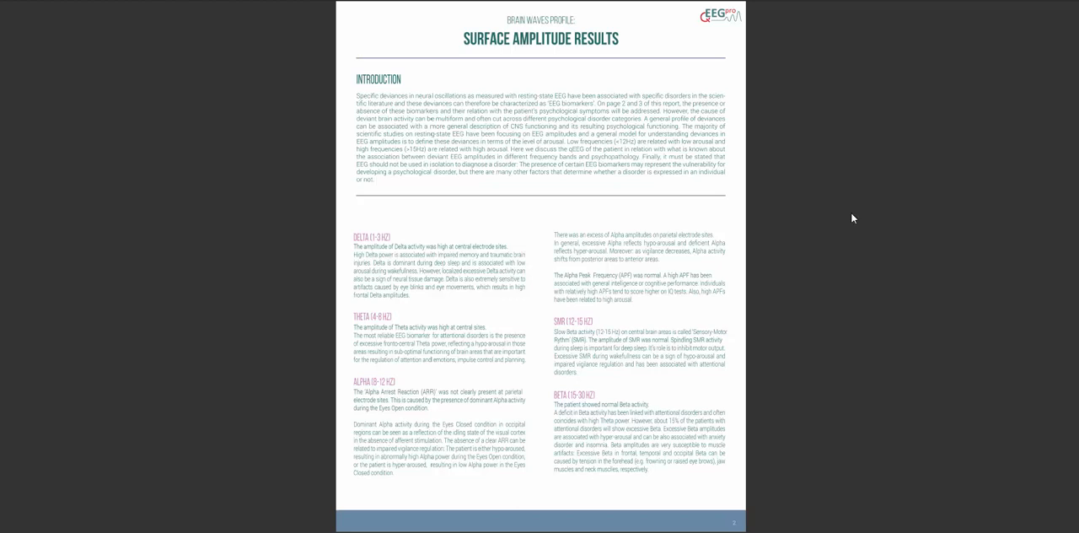
{"action": "scroll", "scroll_direction": "down", "scroll_amount": 3}
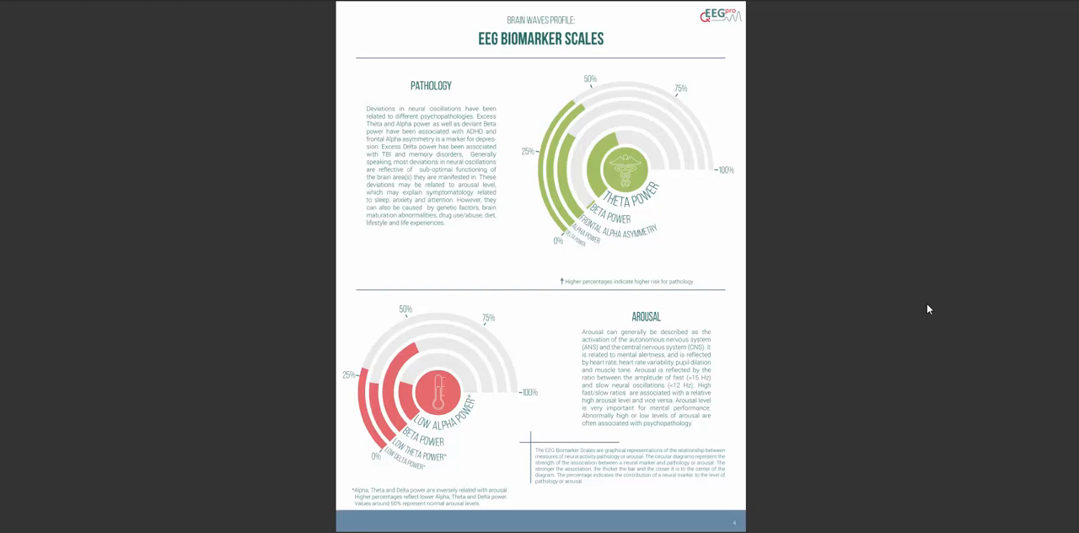
{"action": "mouse_move", "coordinate": [950, 211]}
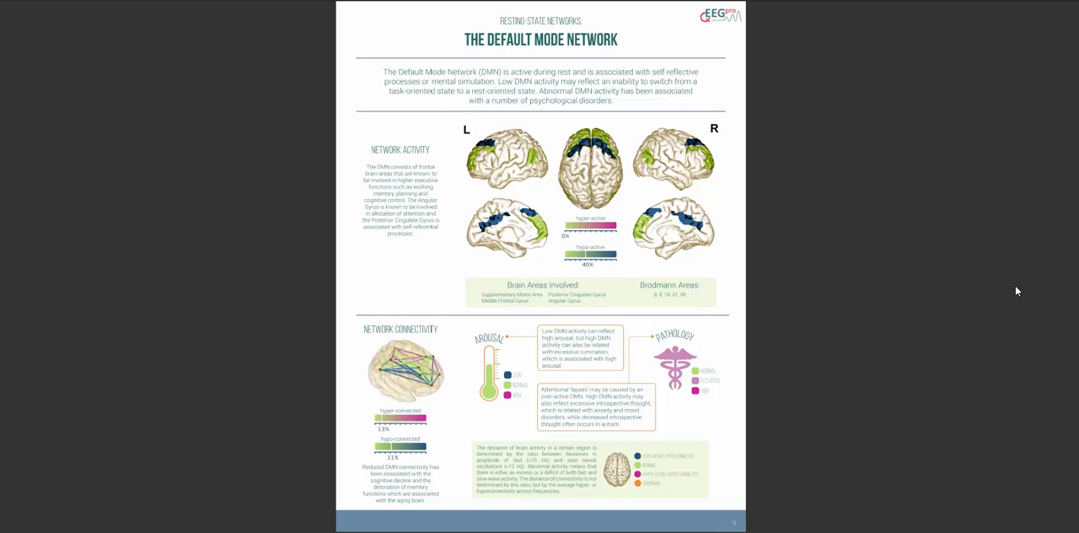
{"action": "mouse_move", "coordinate": [863, 350]}
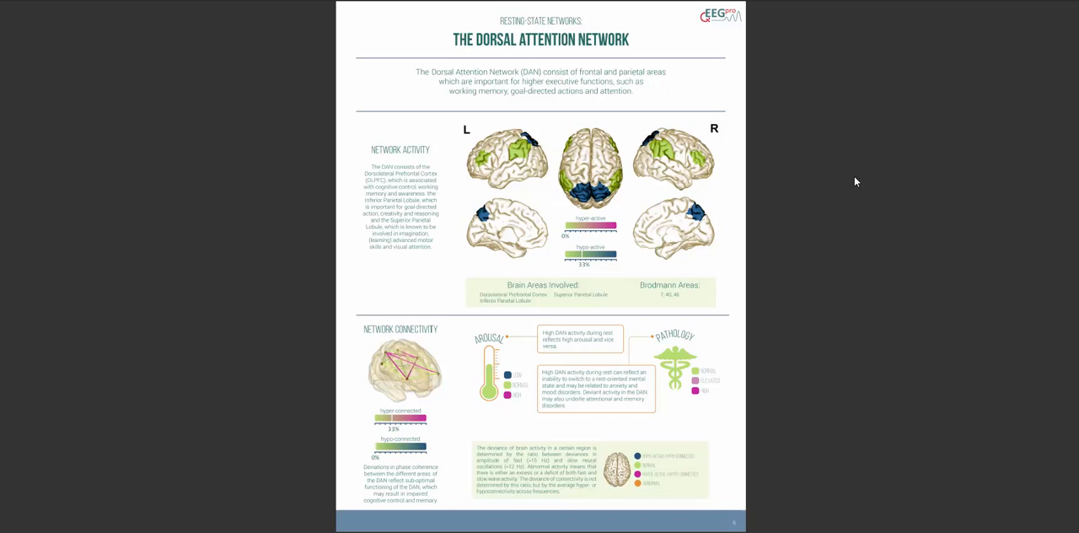
{"action": "mouse_move", "coordinate": [863, 183]}
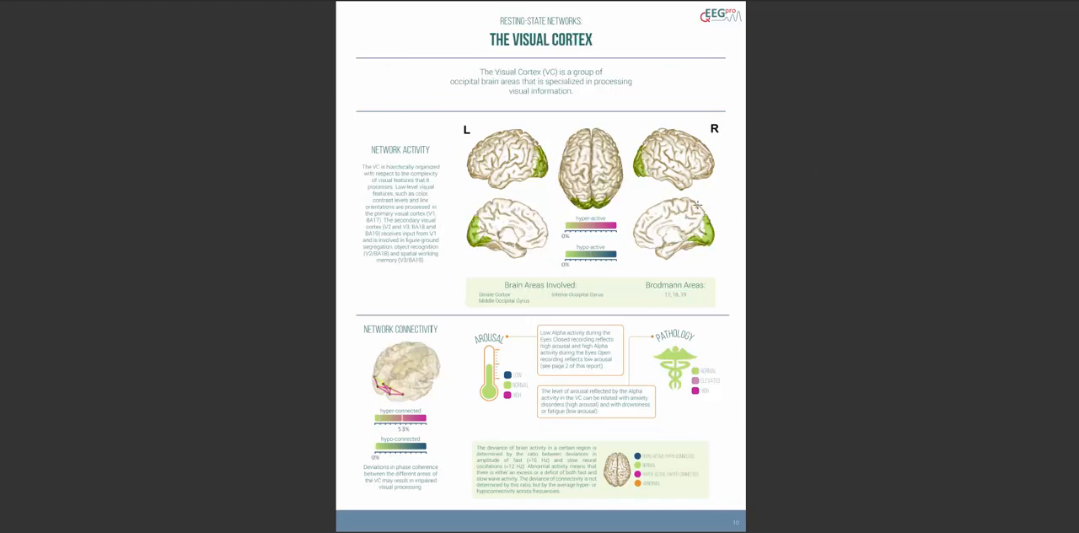
{"action": "mouse_move", "coordinate": [813, 209]}
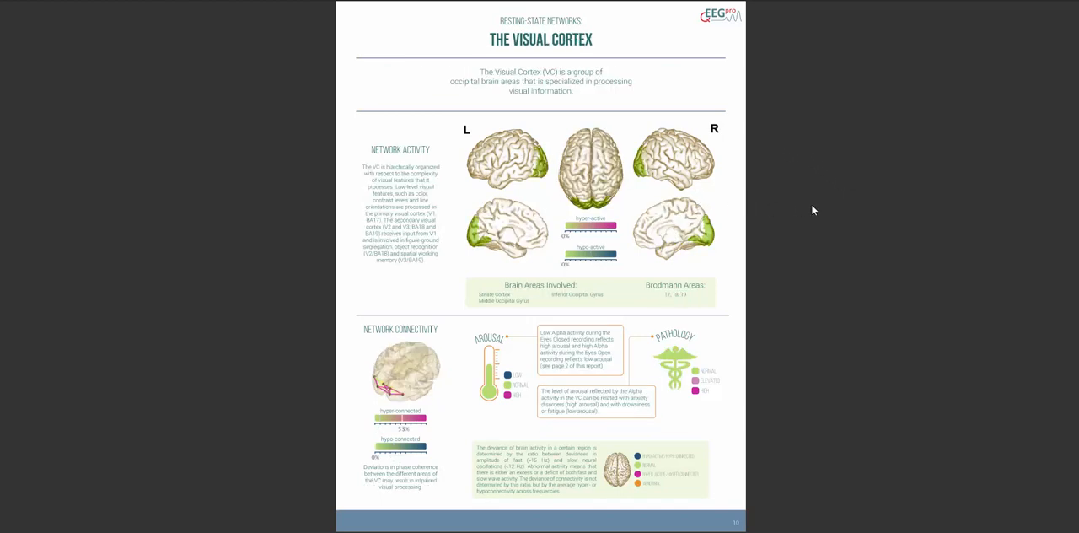